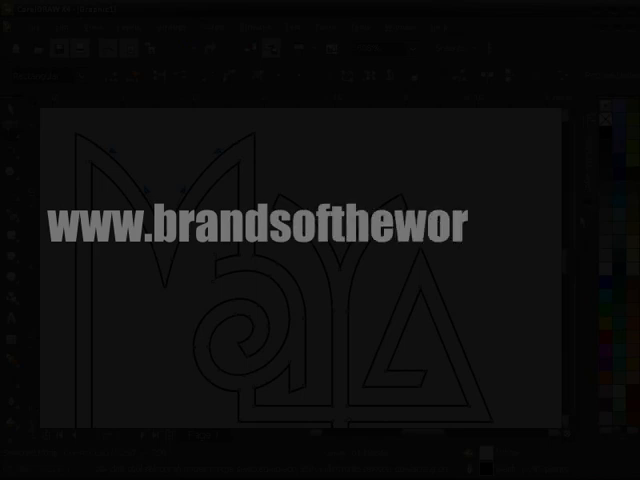
- Download the Maya logo EPS from the website into the project's sourceimages folder
{"action": "type", "text": "ld.com"}
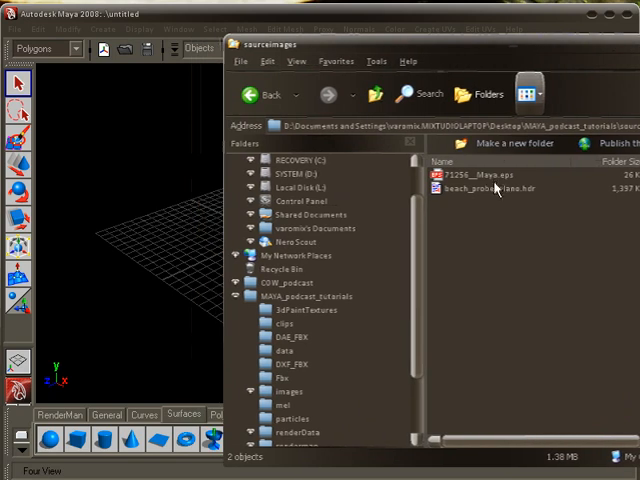
{"action": "left_click", "coordinate": [478, 176]}
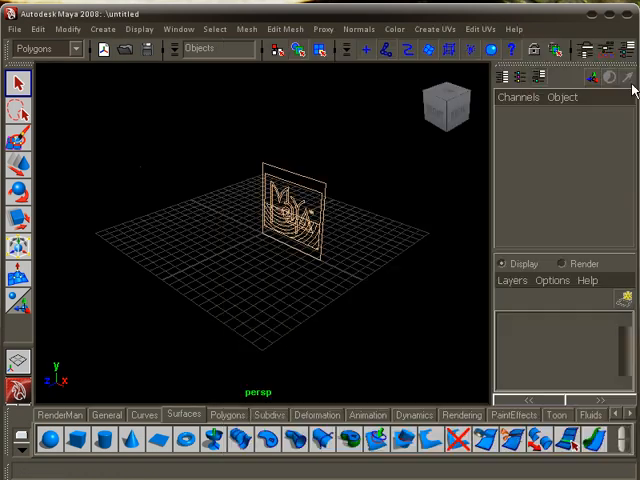
- Import 71256_Maya.eps from the sourceimages folder via File > Import
{"action": "left_click", "coordinate": [14, 28]}
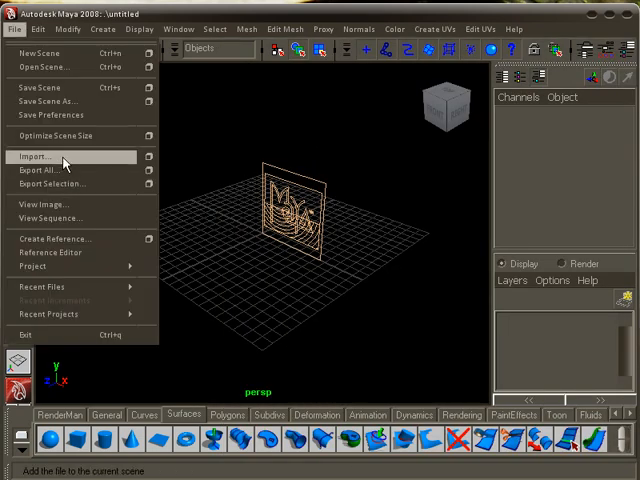
{"action": "left_click", "coordinate": [36, 156]}
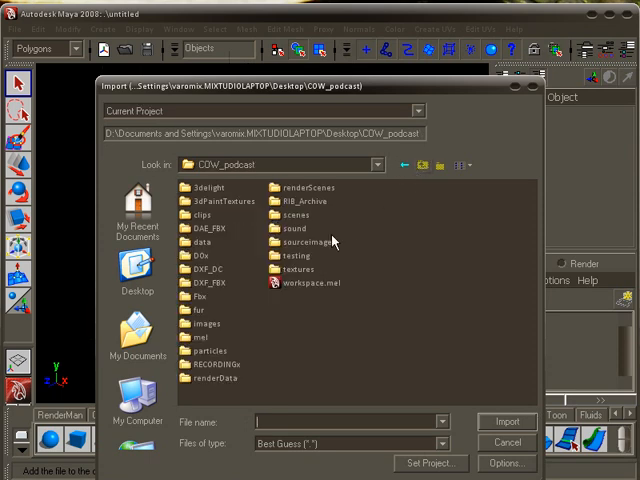
{"action": "double_click", "coordinate": [304, 240]}
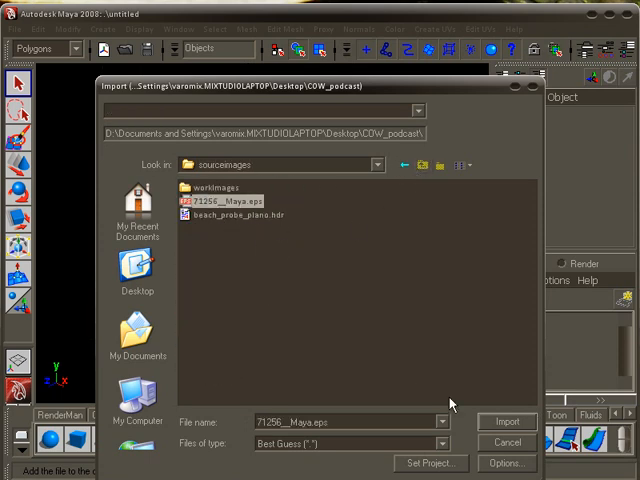
{"action": "left_click", "coordinate": [504, 420]}
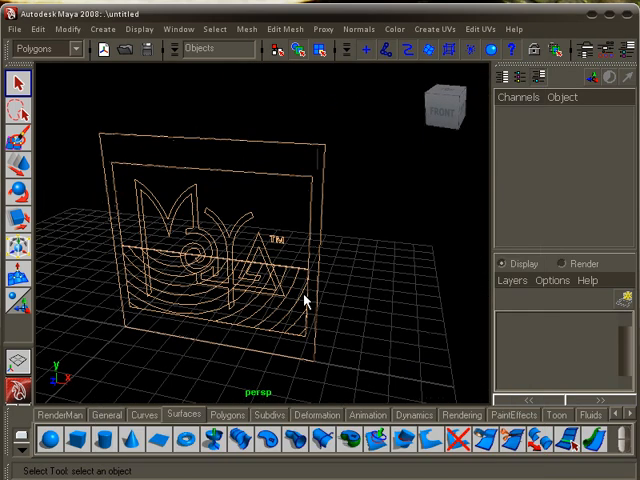
- Confirm the import so the logo curves arrive in the scene
{"action": "left_click", "coordinate": [308, 200]}
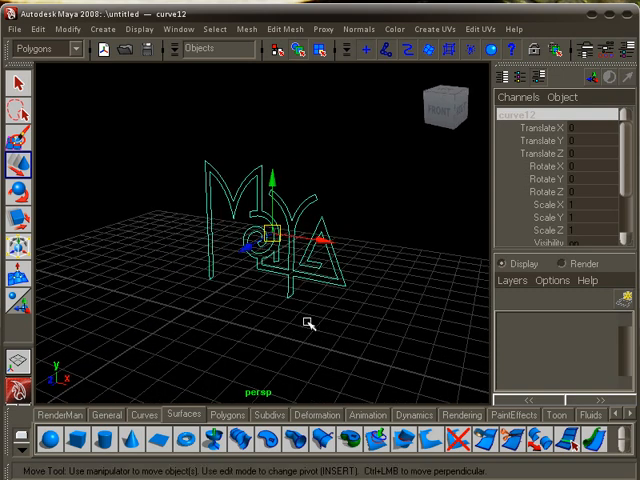
{"action": "mouse_move", "coordinate": [180, 208]}
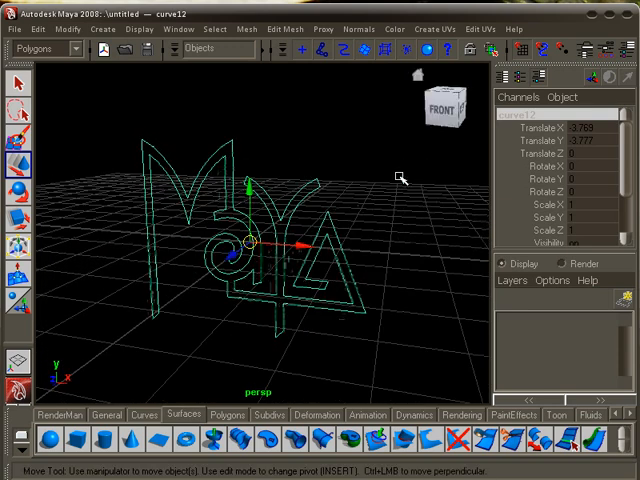
{"action": "mouse_move", "coordinate": [528, 50]}
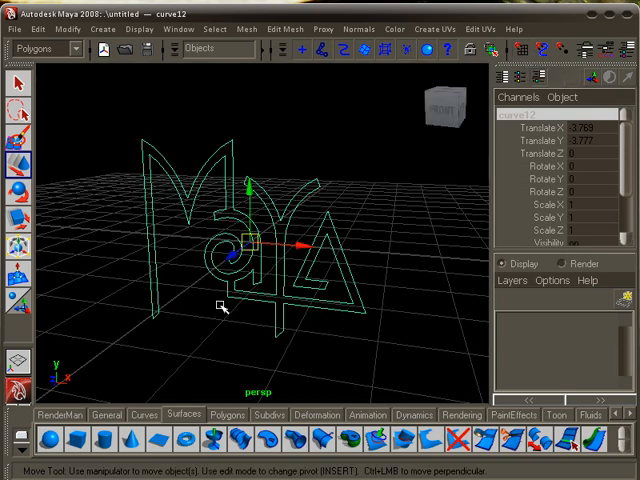
{"action": "mouse_move", "coordinate": [392, 220]}
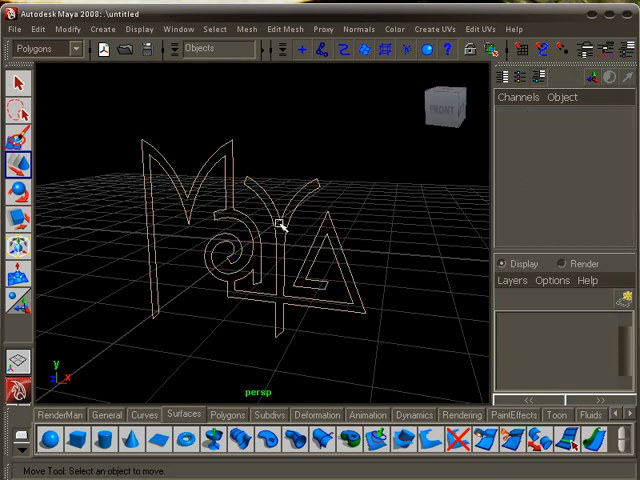
- Select the remaining Maya letter curves
{"action": "left_click", "coordinate": [284, 224]}
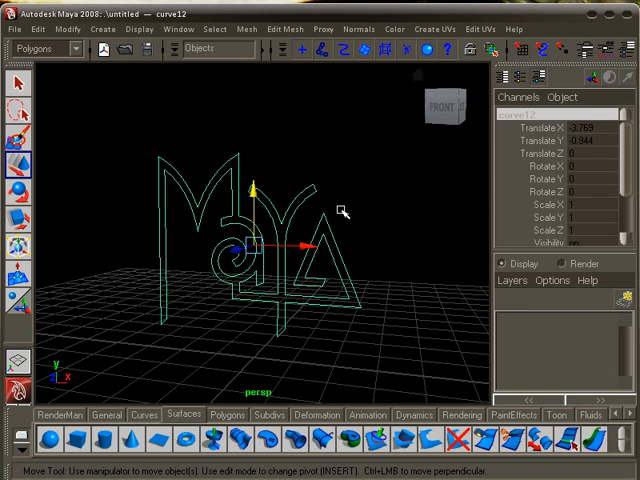
{"action": "mouse_move", "coordinate": [96, 72]}
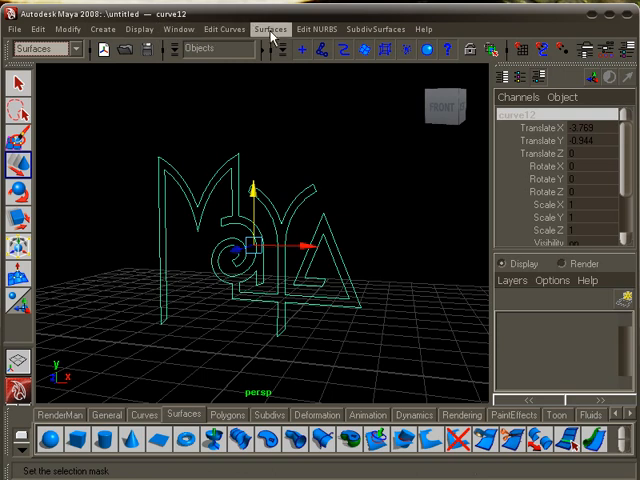
- Reset the Bevel Plus option settings to their defaults for the letter curves
{"action": "left_click", "coordinate": [270, 28]}
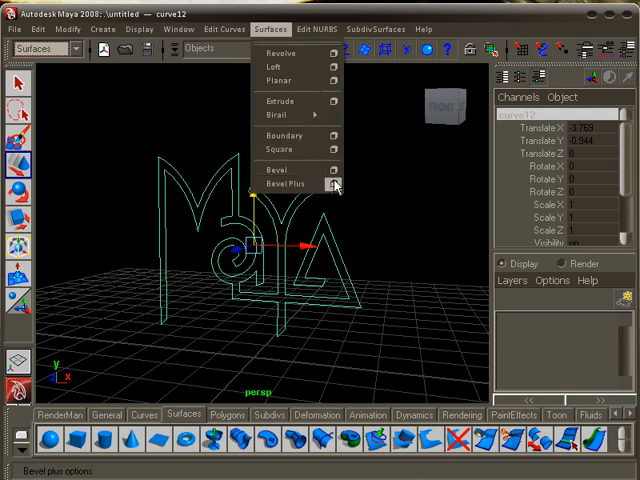
{"action": "left_click", "coordinate": [336, 188]}
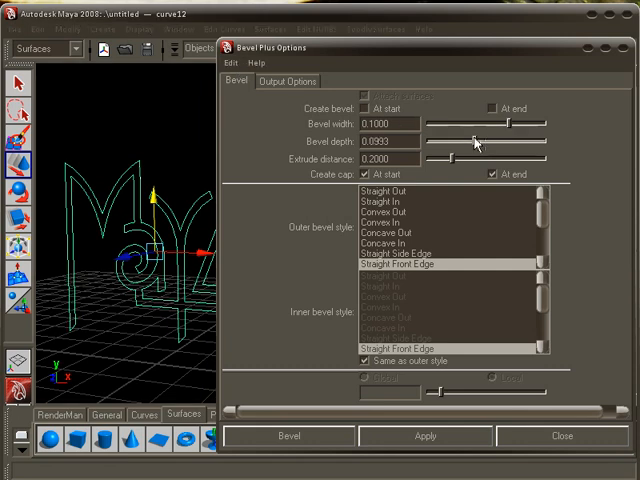
{"action": "left_click", "coordinate": [232, 64]}
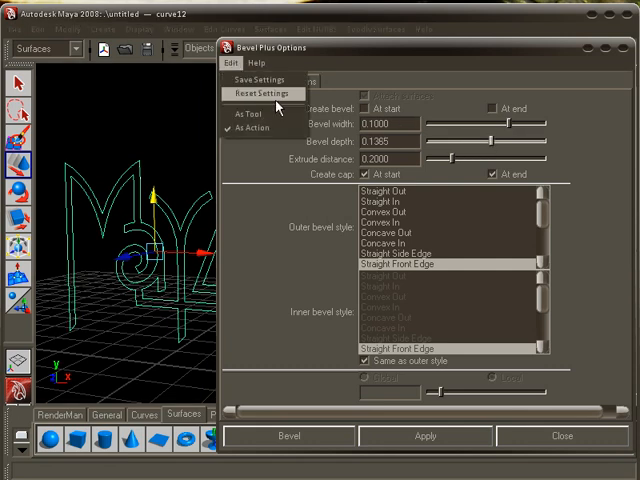
{"action": "left_click", "coordinate": [262, 92]}
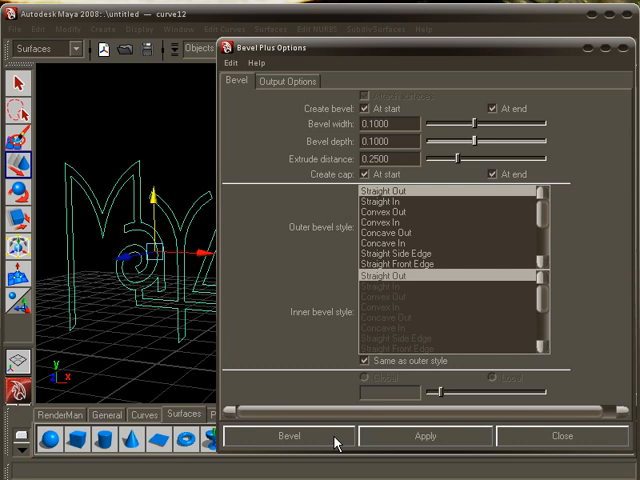
- Bevel the letter curves into solid 3D surfaces
{"action": "left_click", "coordinate": [288, 436]}
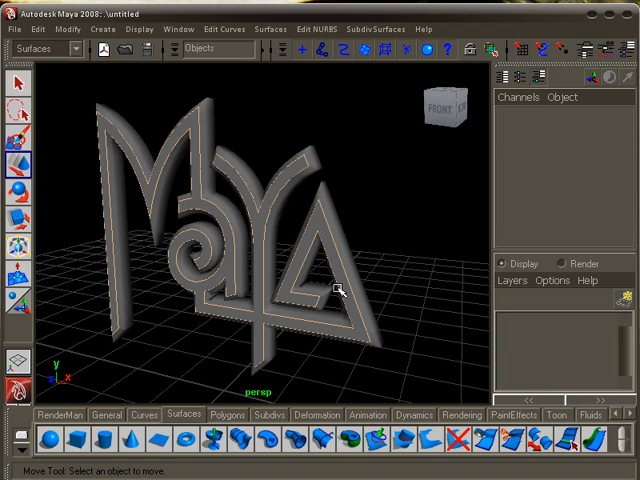
{"action": "mouse_move", "coordinate": [338, 336]}
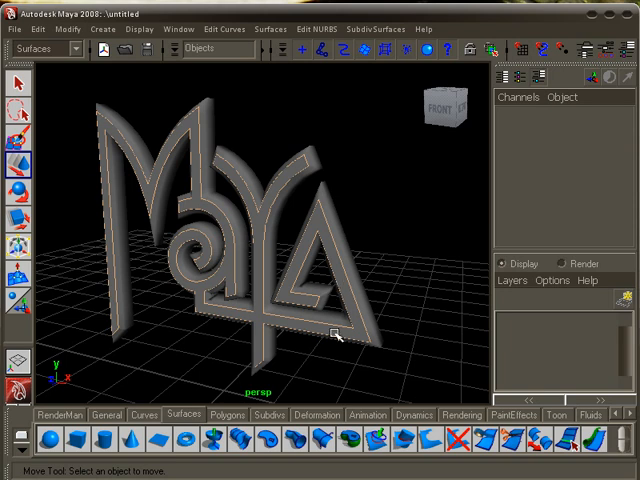
{"action": "mouse_move", "coordinate": [342, 236]}
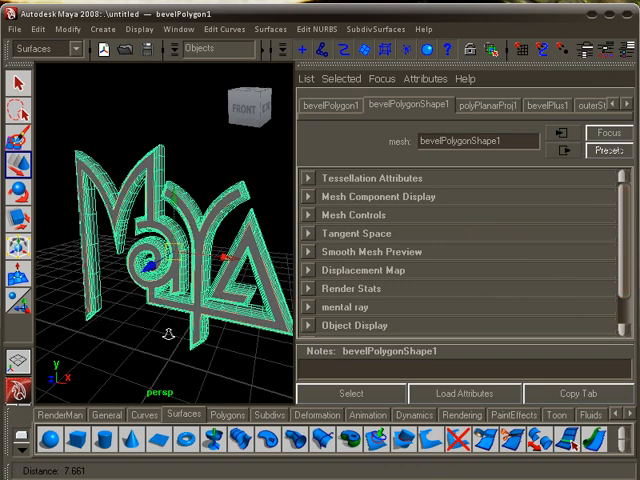
- Increase the Extrude Distance on the bevelPlus1 history so the letters grow deeper
{"action": "left_click_drag", "start_coordinate": [168, 334], "coordinate": [170, 318]}
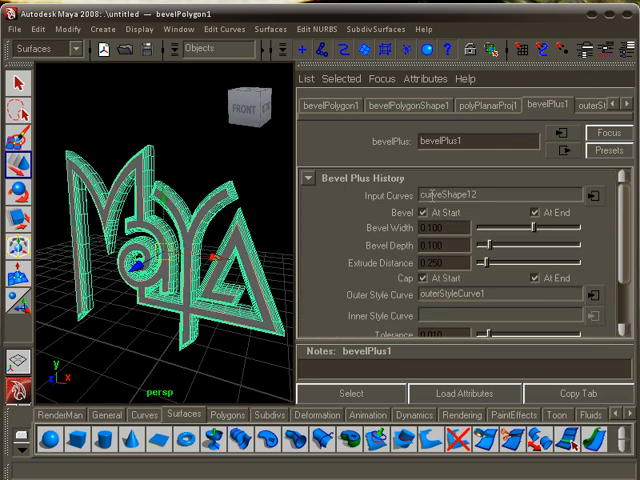
{"action": "left_click", "coordinate": [16, 84]}
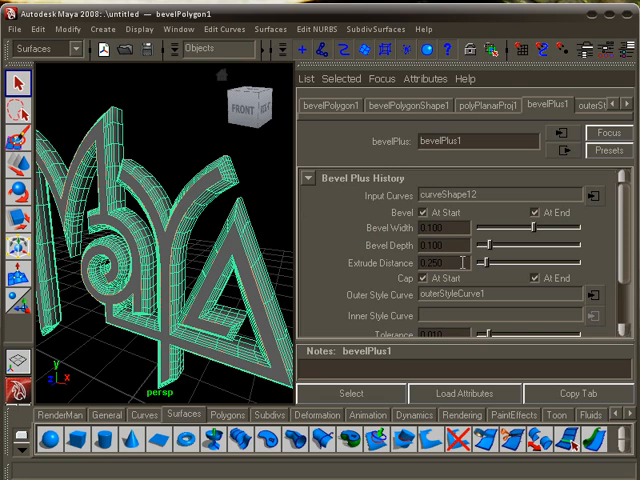
{"action": "left_click_drag", "start_coordinate": [468, 262], "coordinate": [488, 262]}
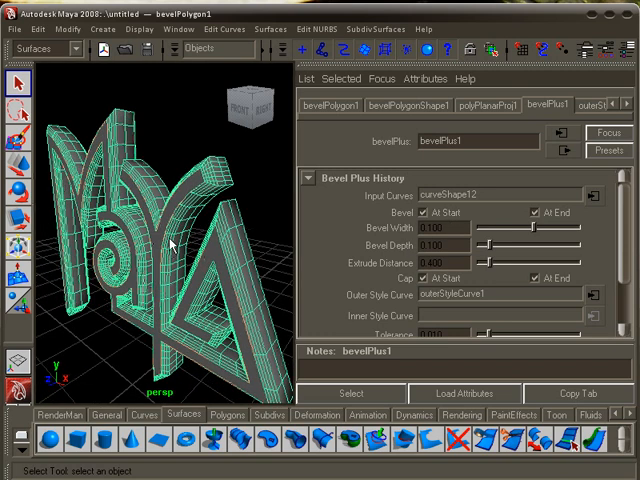
{"action": "left_click_drag", "start_coordinate": [538, 228], "coordinate": [532, 228]}
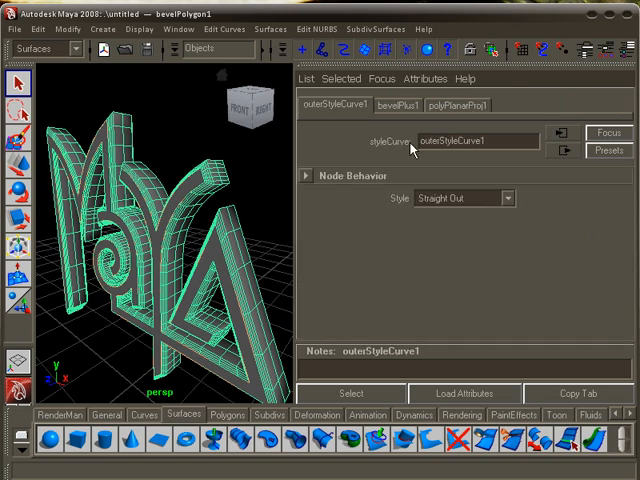
{"action": "mouse_move", "coordinate": [508, 204]}
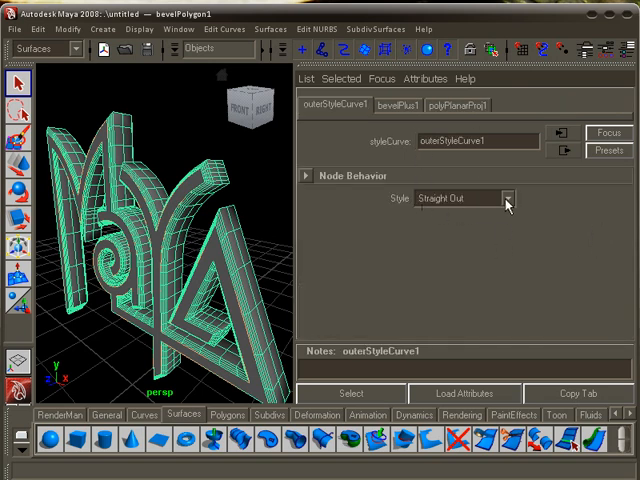
- Set the outerStyleCurve Style to straight out
{"action": "left_click", "coordinate": [506, 196]}
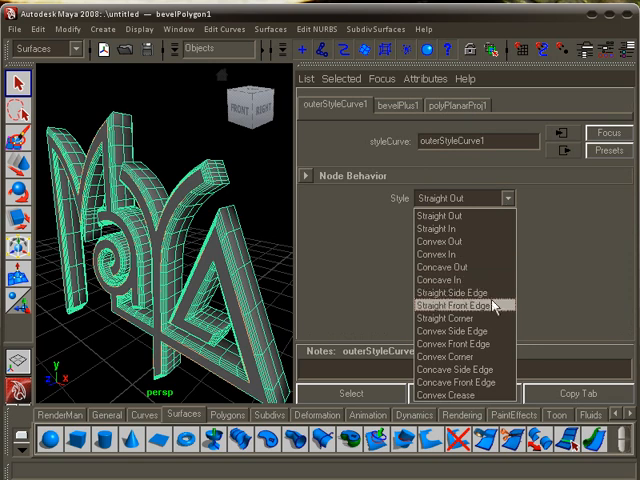
{"action": "left_click", "coordinate": [470, 304]}
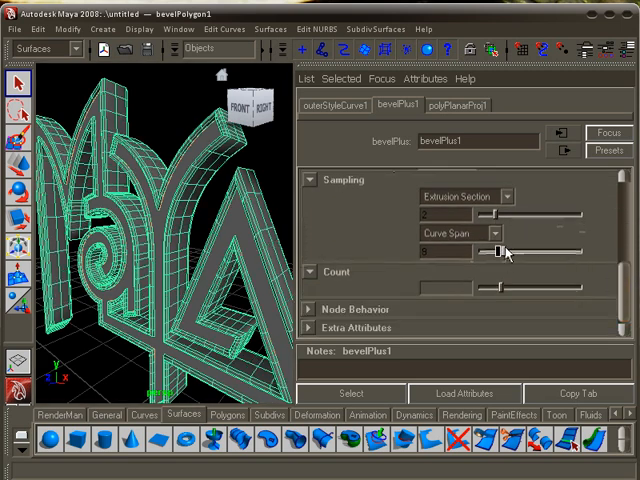
- Raise the Extrusion Section and Curve Span sampling for smoother letter edges
{"action": "left_click_drag", "start_coordinate": [498, 252], "coordinate": [512, 252]}
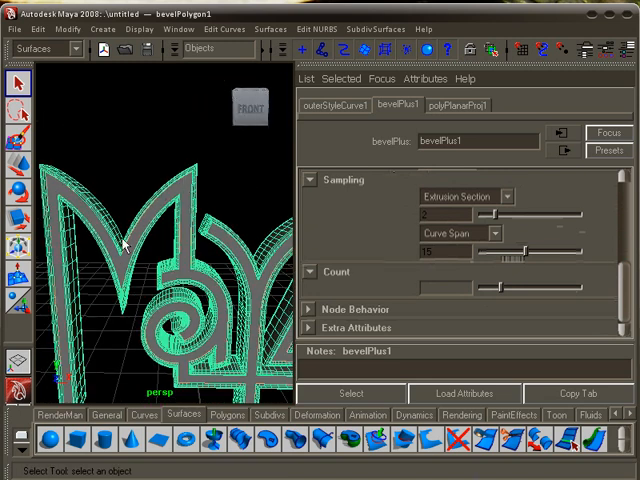
{"action": "left_click_drag", "start_coordinate": [510, 252], "coordinate": [528, 252]}
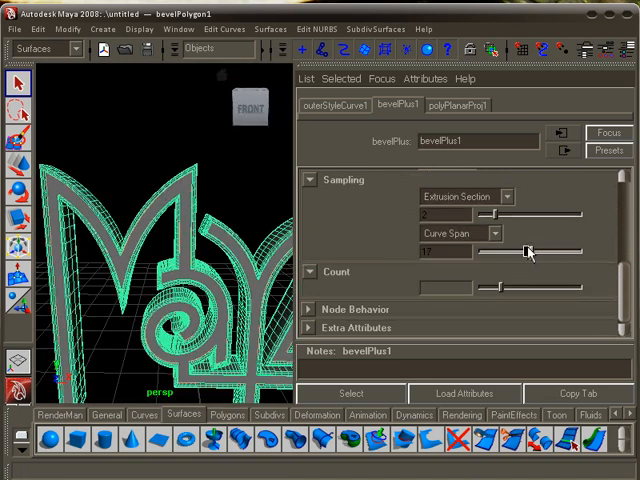
{"action": "left_click_drag", "start_coordinate": [528, 252], "coordinate": [532, 252]}
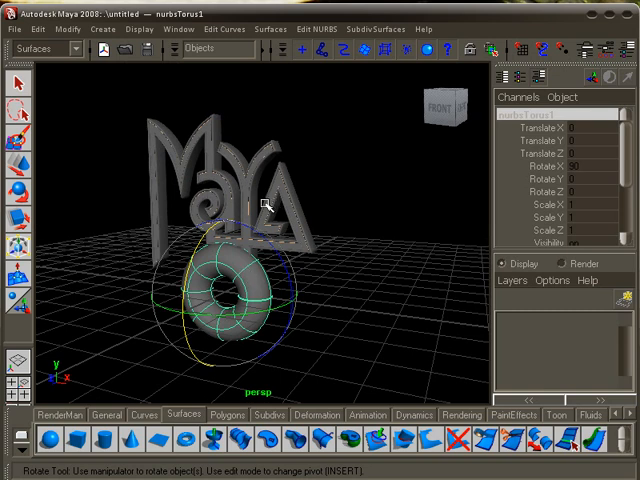
- Switch to the front view to orient the torus beneath the lettering
{"action": "key", "text": "space"}
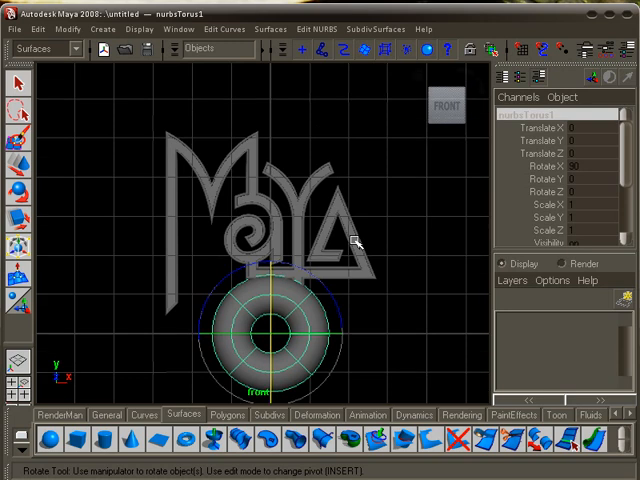
{"action": "mouse_move", "coordinate": [348, 238]}
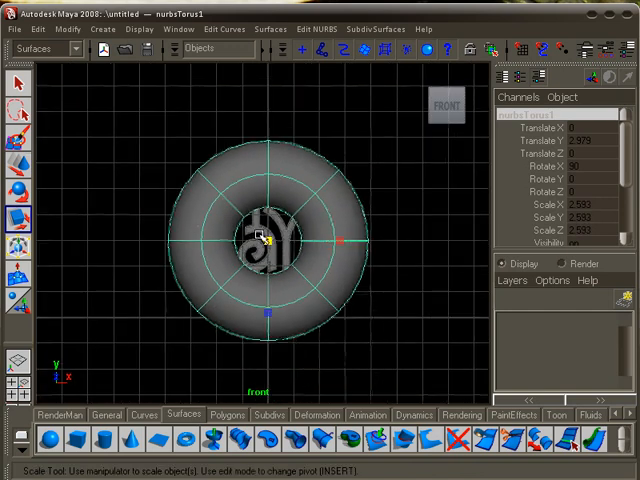
- Scale the NURBS torus up into a ring centered around the Maya lettering
{"action": "left_click_drag", "start_coordinate": [264, 238], "coordinate": [336, 238]}
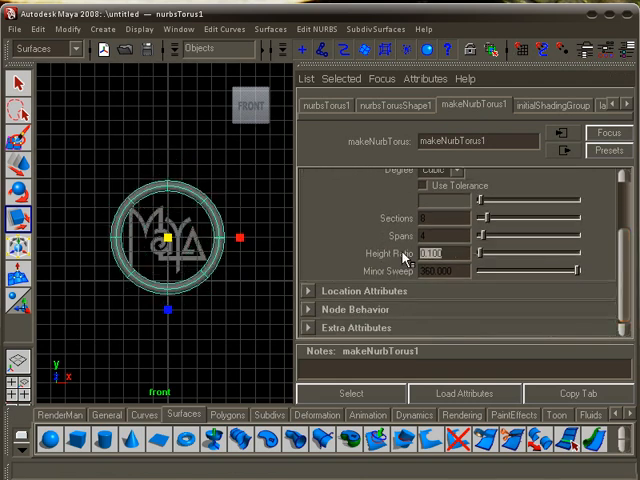
- Set the torus Height Ratio to 0.00 in makeNurbTorus1 for a thin ring
{"action": "type", "text": "0.00"}
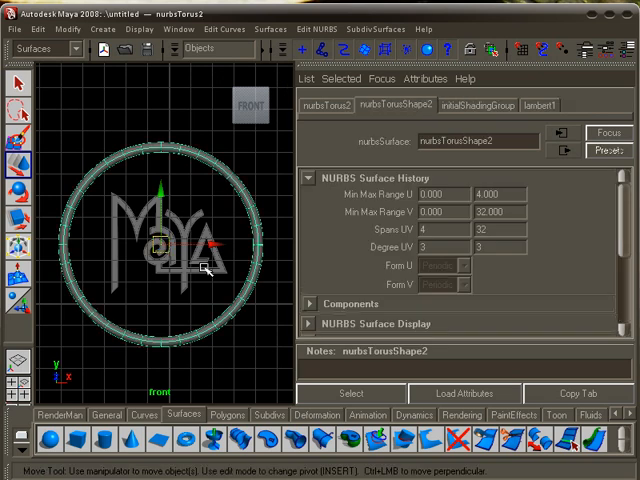
- Duplicate the selected torus ring via the Edit menu
{"action": "left_click", "coordinate": [38, 28]}
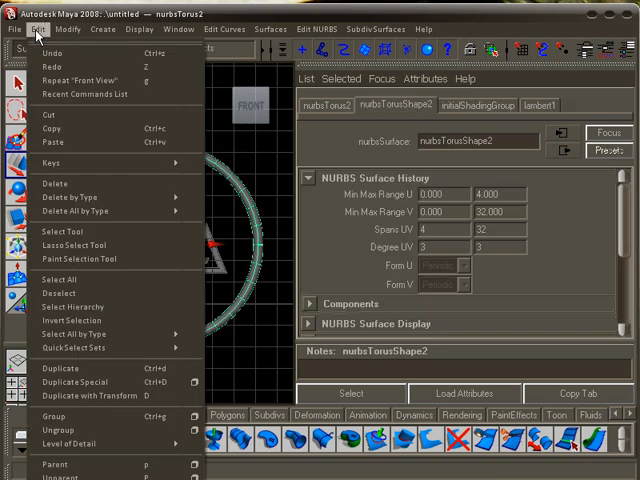
{"action": "mouse_move", "coordinate": [56, 370]}
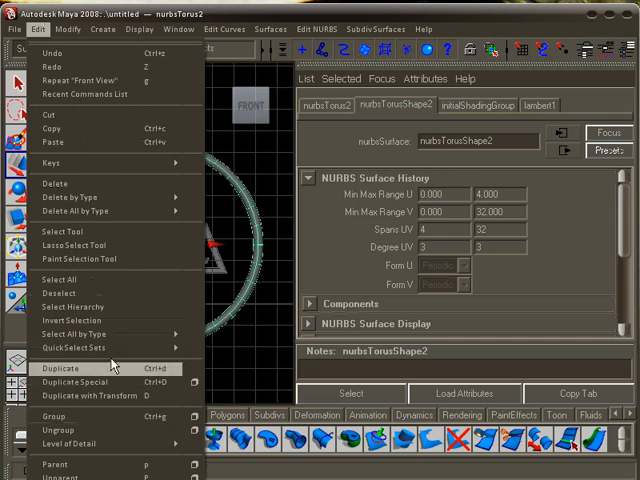
{"action": "mouse_move", "coordinate": [218, 376]}
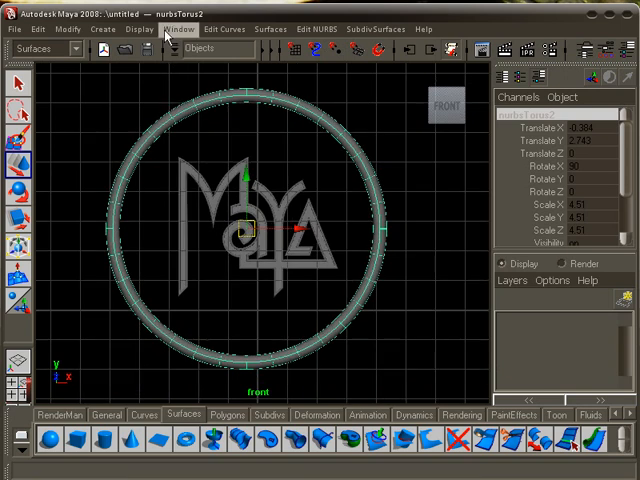
- Show the Outliner and select nurbsTorus1 from the scene hierarchy
{"action": "left_click", "coordinate": [178, 28]}
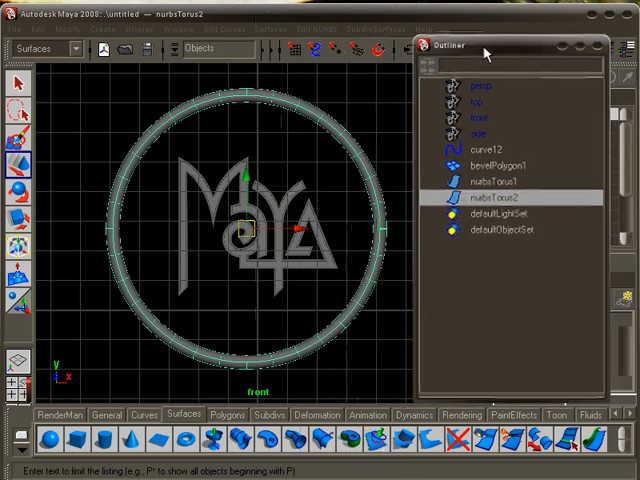
{"action": "mouse_move", "coordinate": [484, 48]}
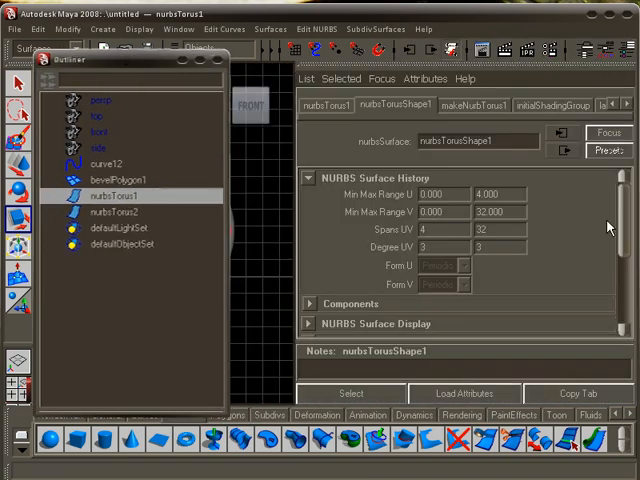
{"action": "left_click", "coordinate": [474, 104]}
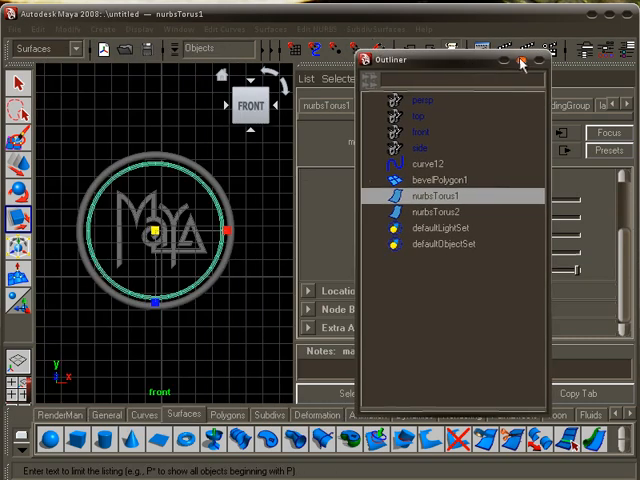
- In perspective view, scale nurbsTorus1 into a wider outer ring around the thinner one
{"action": "key", "text": "space"}
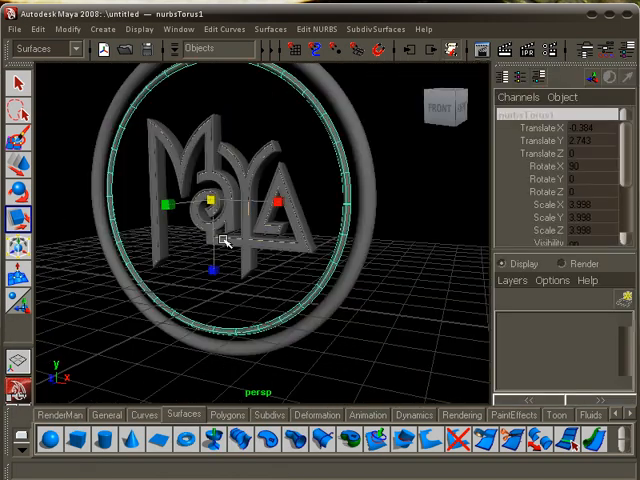
{"action": "left_click_drag", "start_coordinate": [224, 240], "coordinate": [316, 260]}
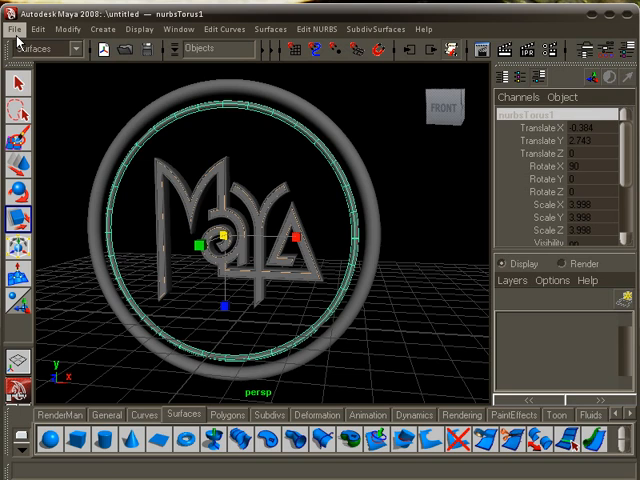
- Create project my_maya_tutorial on the Desktop with default folder names and accept it
{"action": "left_click", "coordinate": [12, 28]}
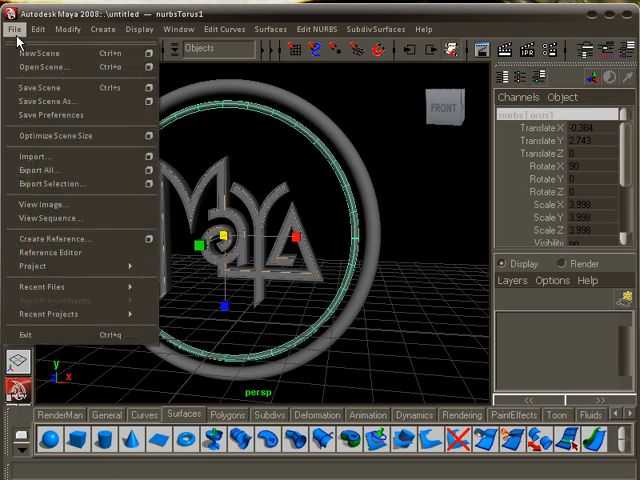
{"action": "mouse_move", "coordinate": [40, 280]}
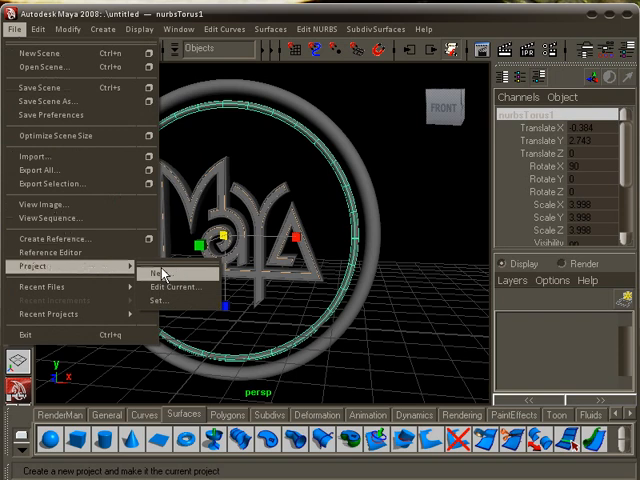
{"action": "left_click", "coordinate": [160, 272]}
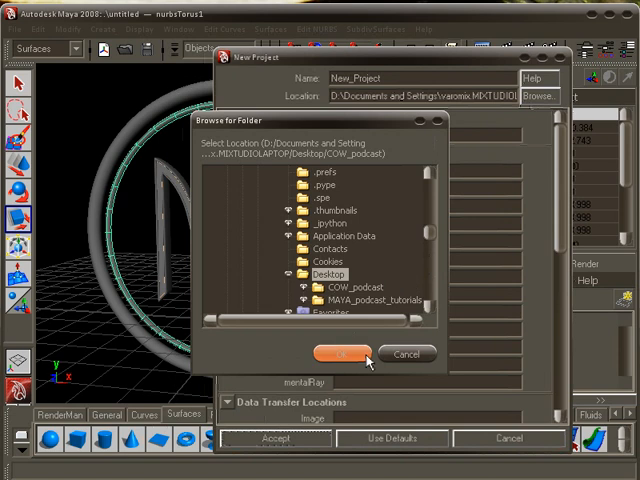
{"action": "left_click", "coordinate": [342, 352]}
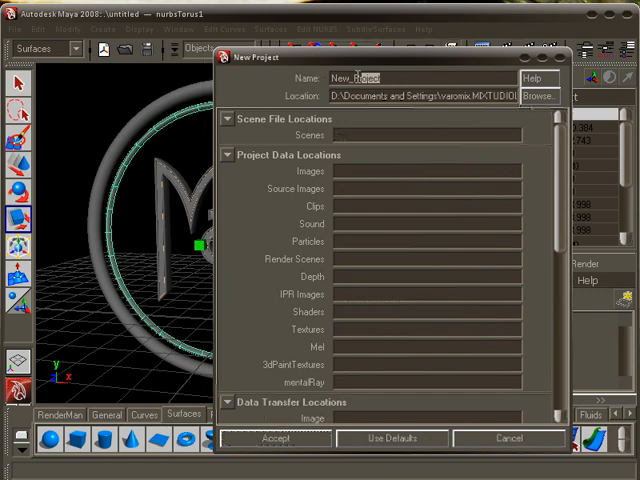
{"action": "type", "text": "maya_tutorial"}
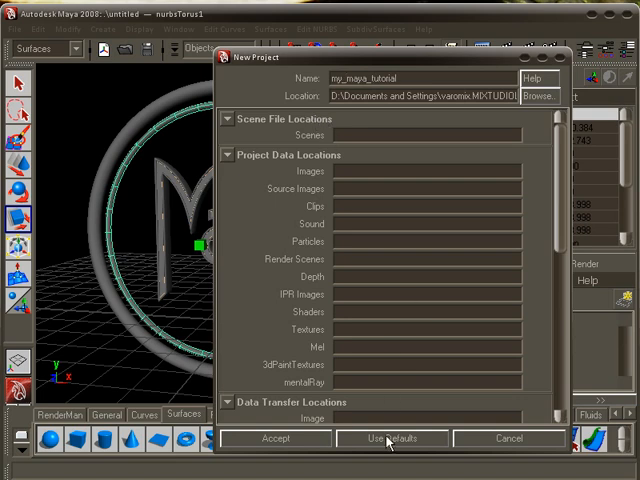
{"action": "left_click", "coordinate": [392, 438]}
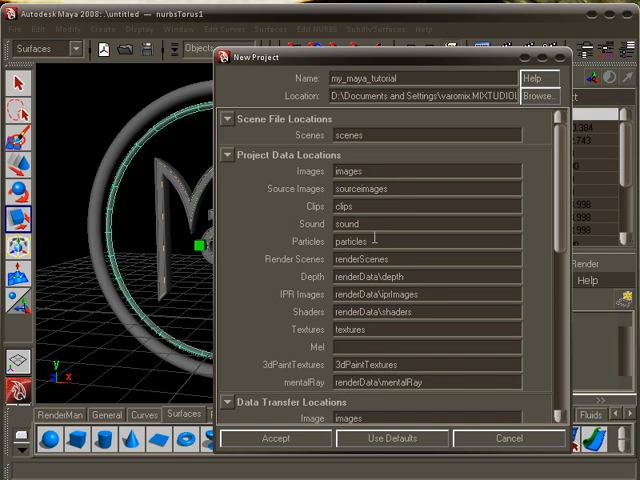
{"action": "scroll", "scroll_direction": "down", "scroll_amount": 3}
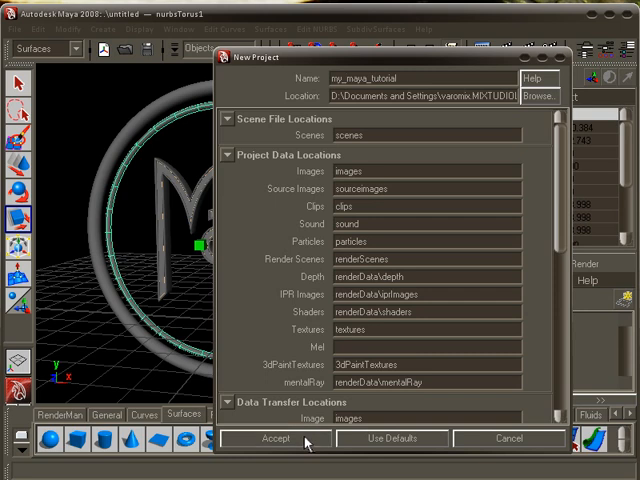
{"action": "left_click", "coordinate": [272, 438]}
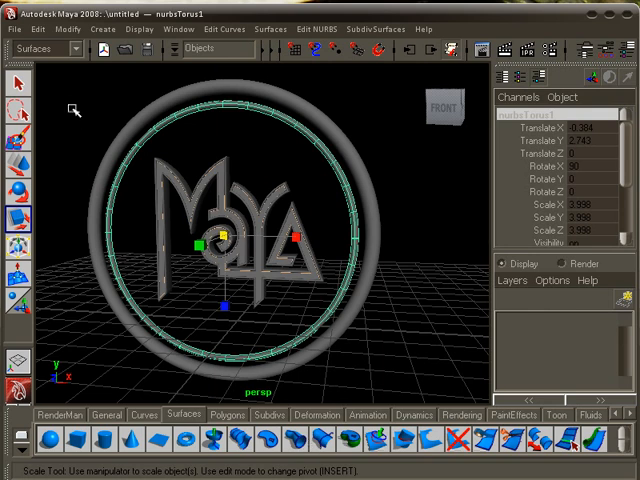
- Save the scene as a Maya ASCII file with a MAYA_LOGO-style name in the scenes folder
{"action": "left_click", "coordinate": [12, 28]}
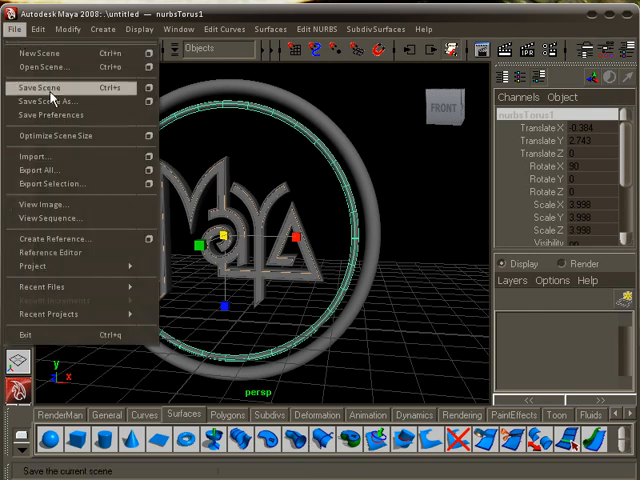
{"action": "left_click", "coordinate": [44, 88]}
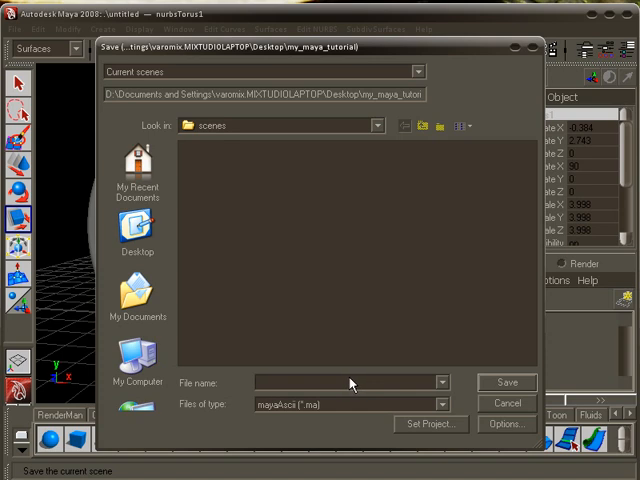
{"action": "type", "text": "_ml"}
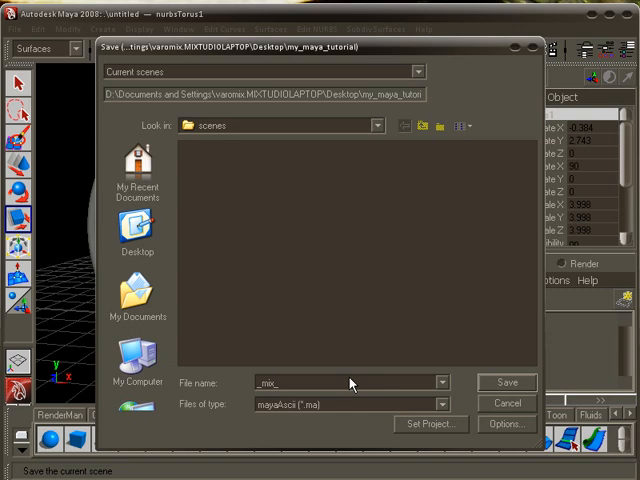
{"action": "type", "text": "MAYA"}
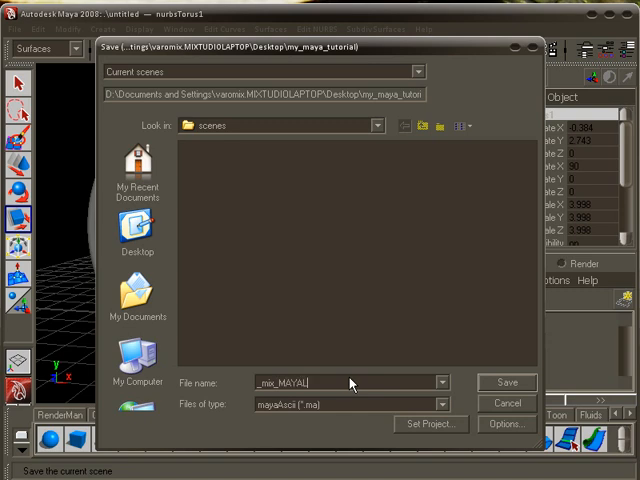
{"action": "type", "text": "OGO_v0"}
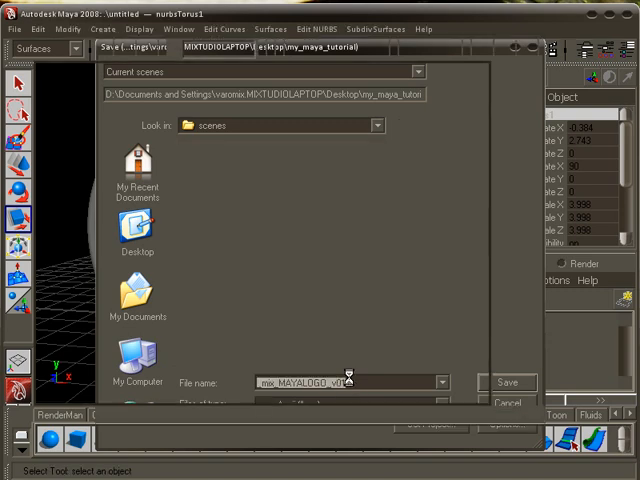
{"action": "left_click", "coordinate": [508, 382]}
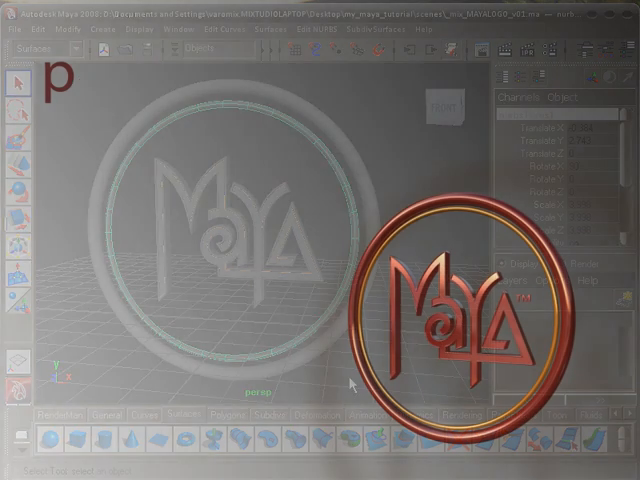